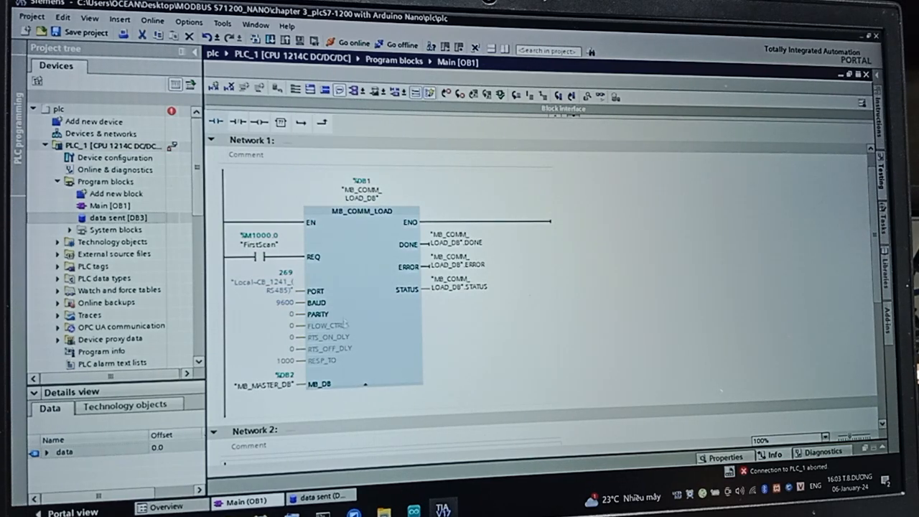
Step: Monitor the 'data sent' block and modify data[0] to 11111 and data[1] to 22222
scroll("down", 3)
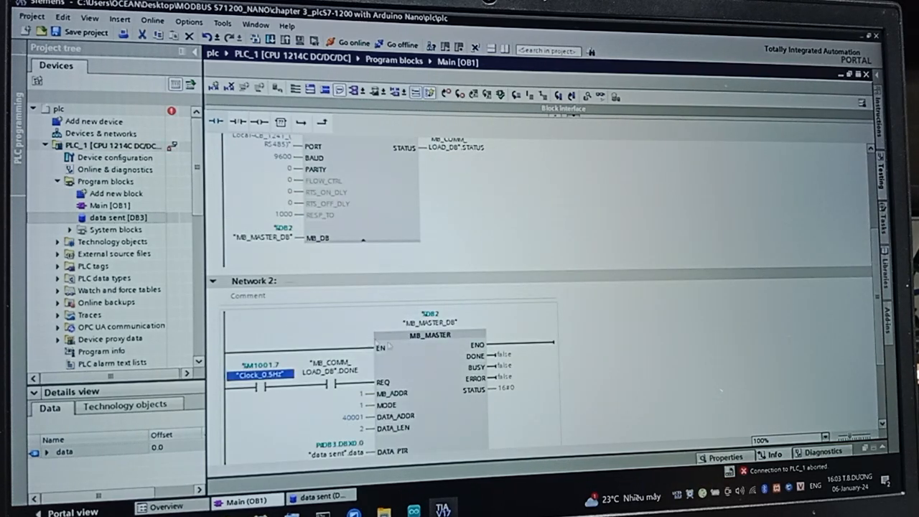
scroll("down", 3)
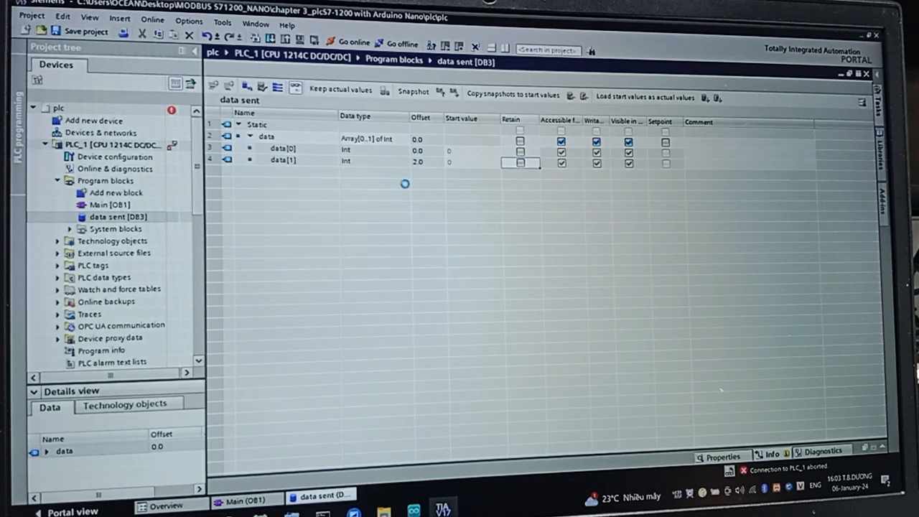
left_click(353, 43)
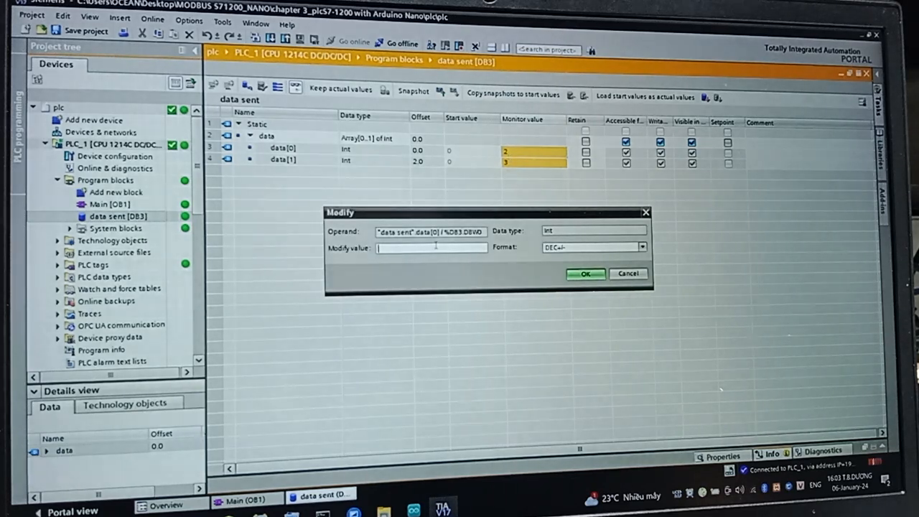
type("111")
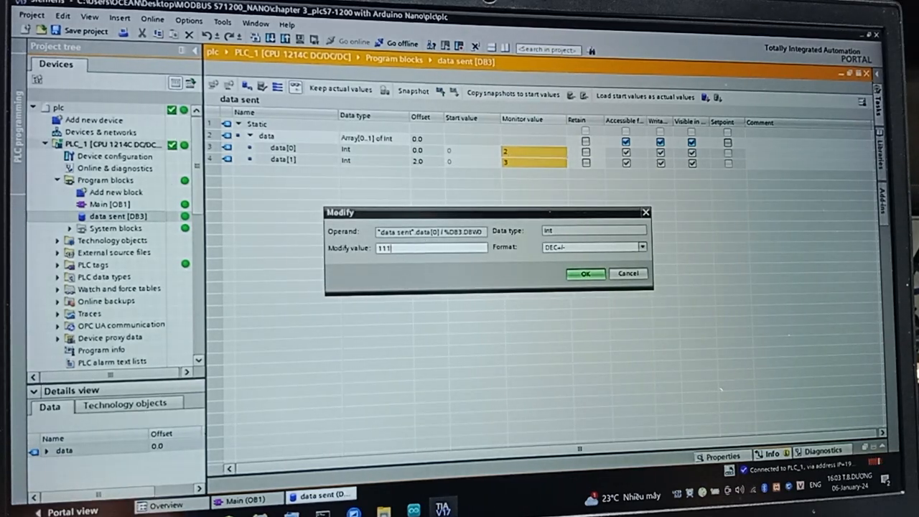
left_click(586, 273)
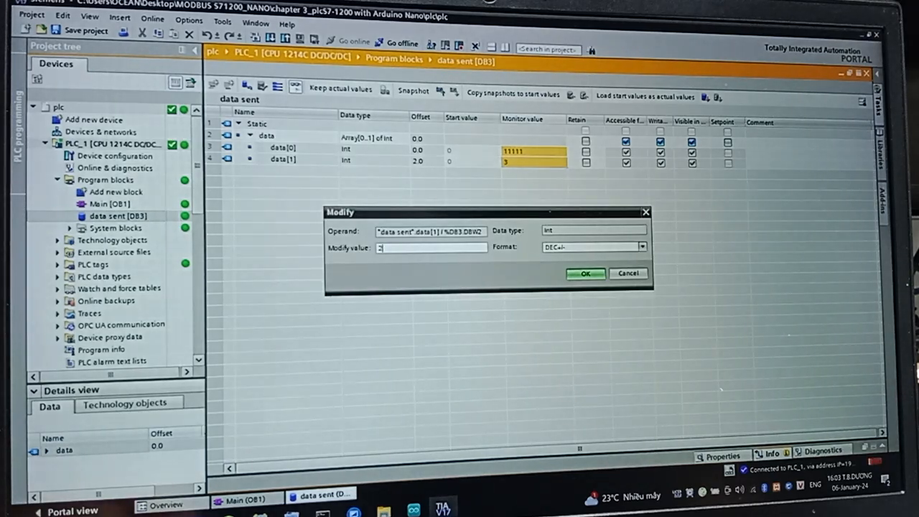
left_click(585, 273)
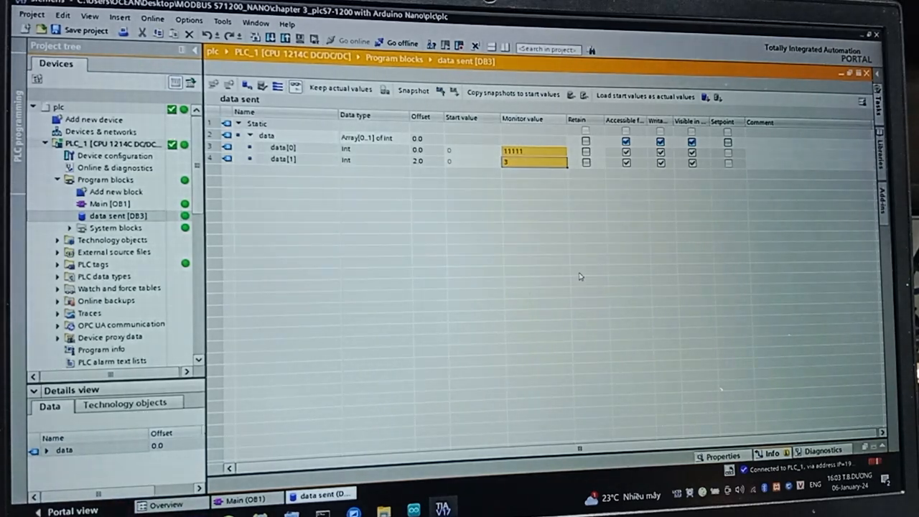
type("22222")
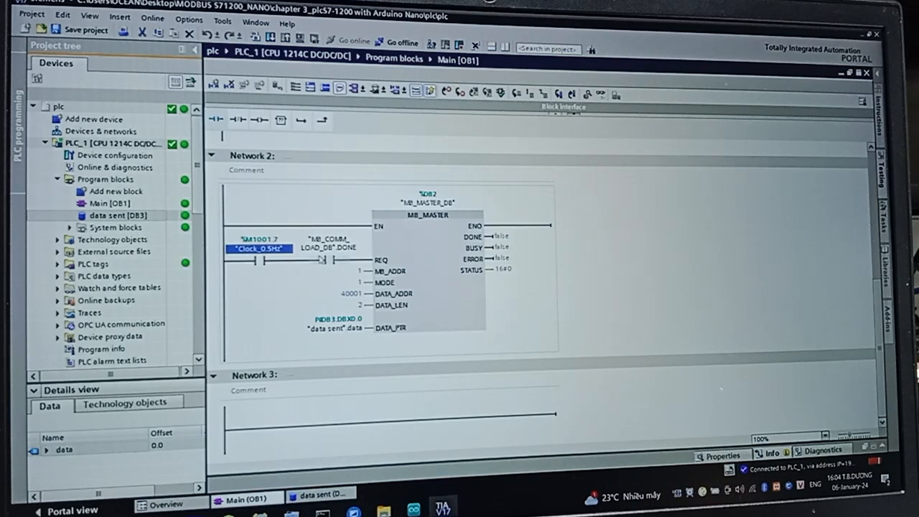
Step: Scroll between Network 1 MB_COMM_LOAD and Network 2 MB_MASTER to check done, error and status outputs
scroll("up", 3)
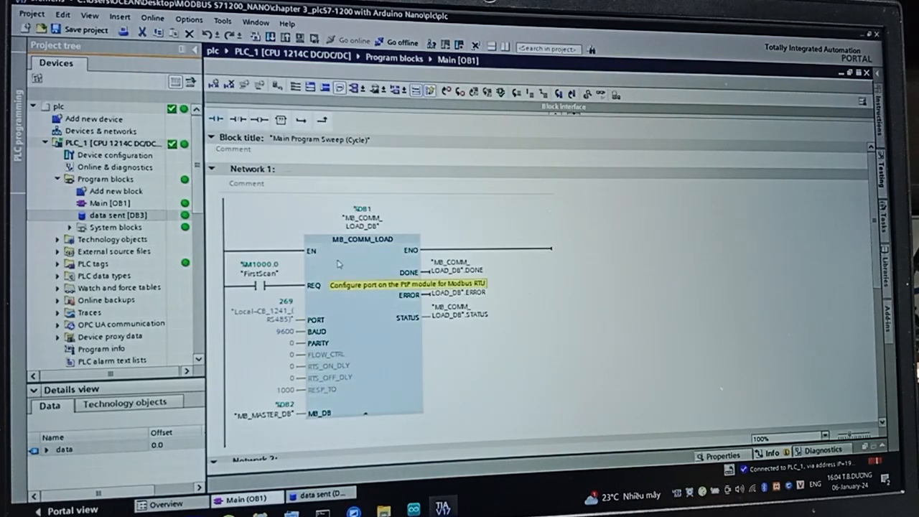
scroll("down", 3)
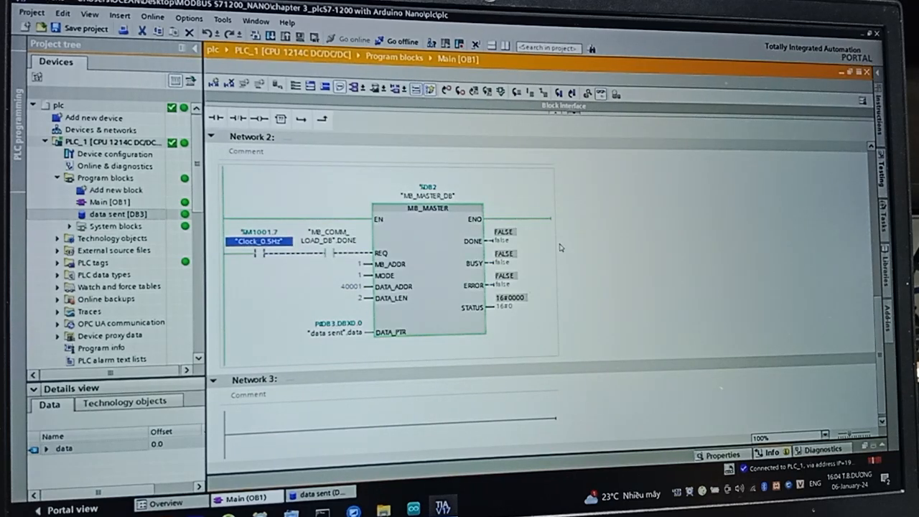
scroll("up", 3)
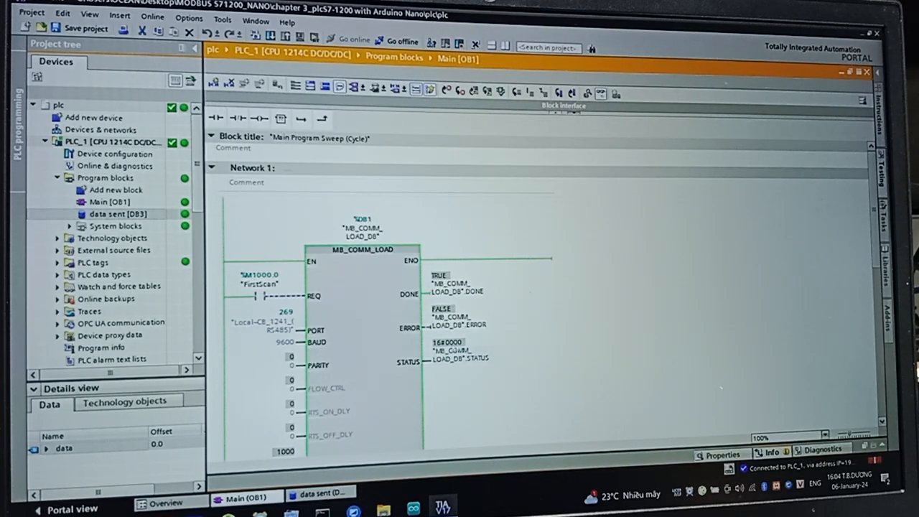
scroll("down", 3)
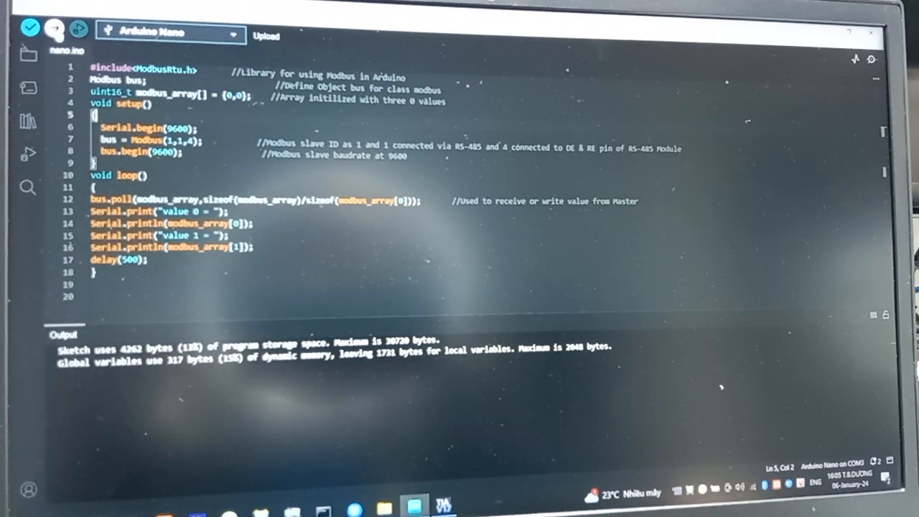
Step: Upload the ModbusRtu slave sketch to the Arduino Nano
left_click(55, 27)
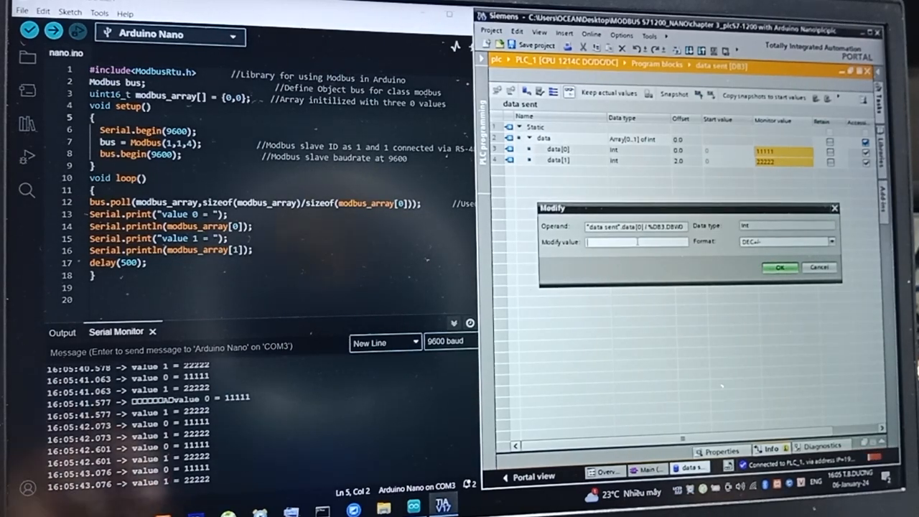
Step: Modify data[0] to 567 so the serial monitor shows it, then begin entering 9864 for data[1]
type("56")
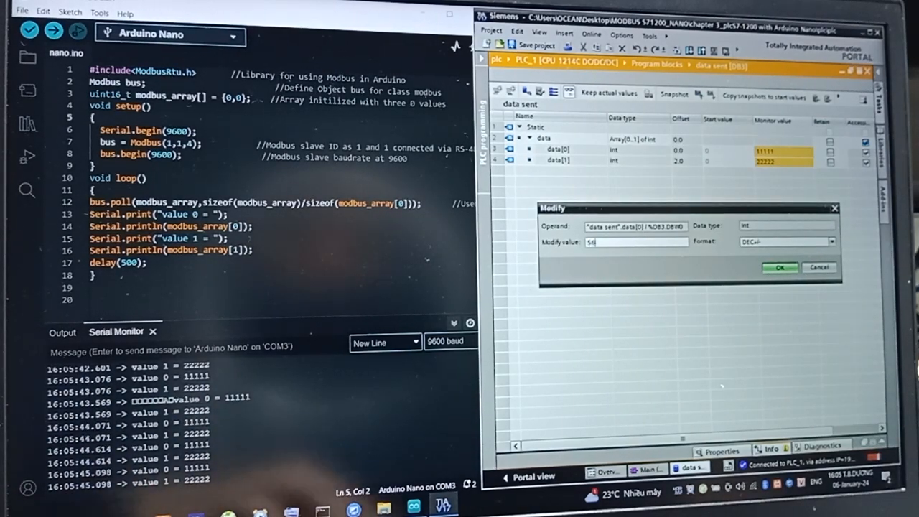
type("7")
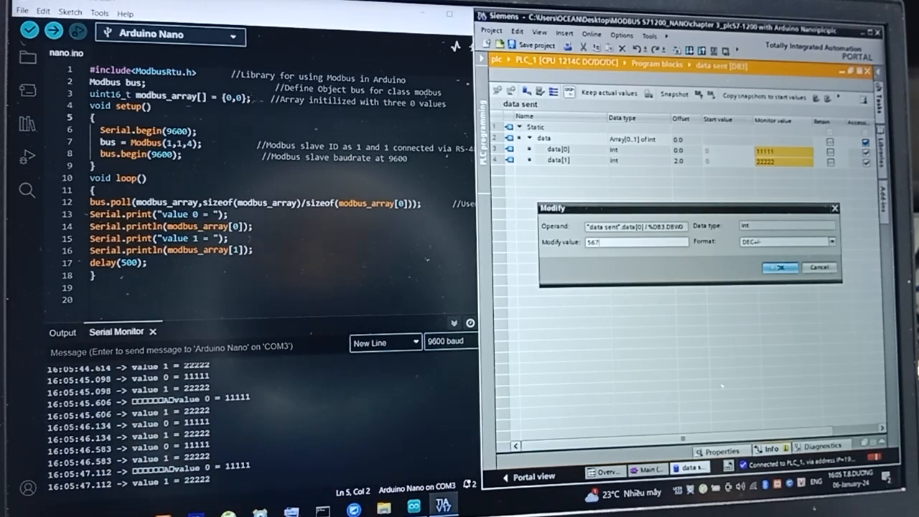
left_click(778, 267)
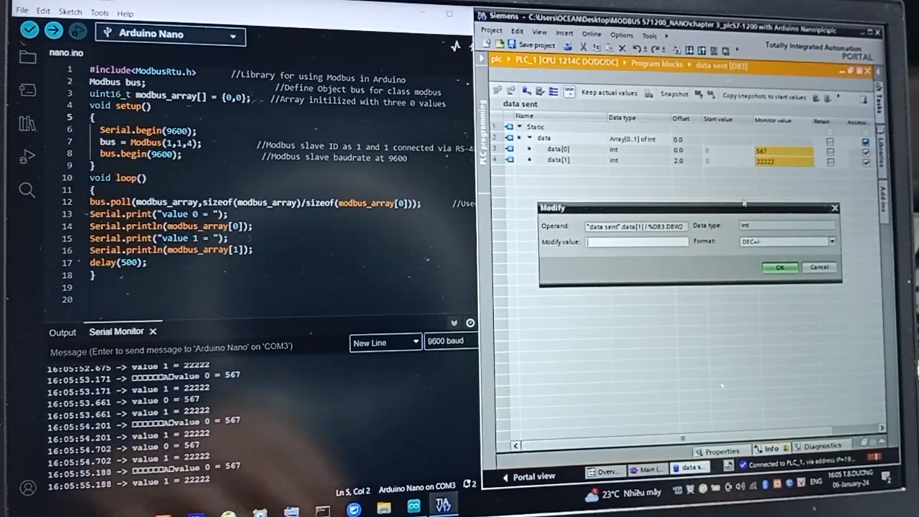
type("9864")
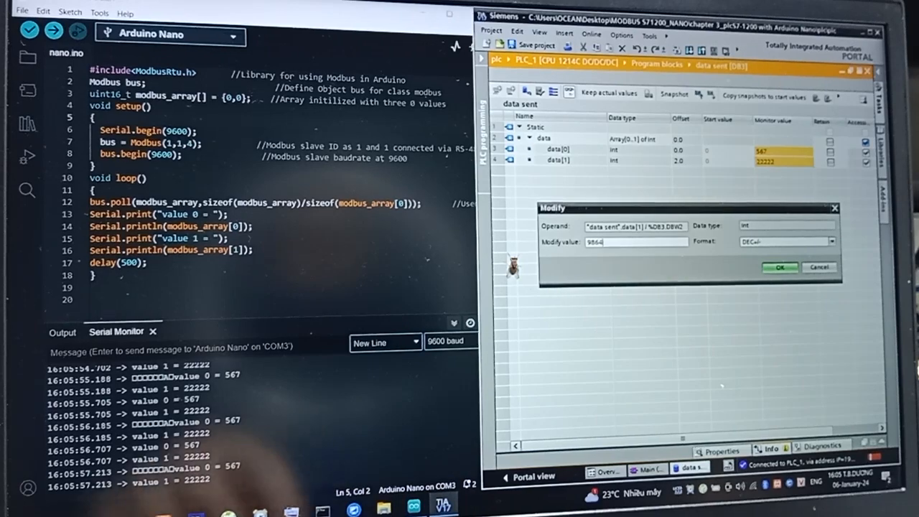